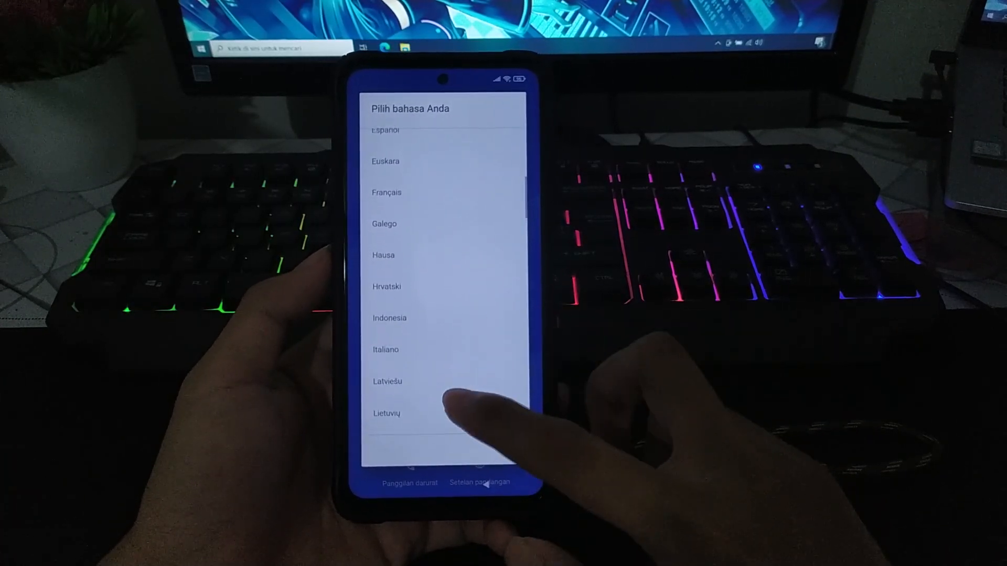
- Select Indonesia (Indonesia) so the welcome screen greets with "Halo"
left_click(388, 317)
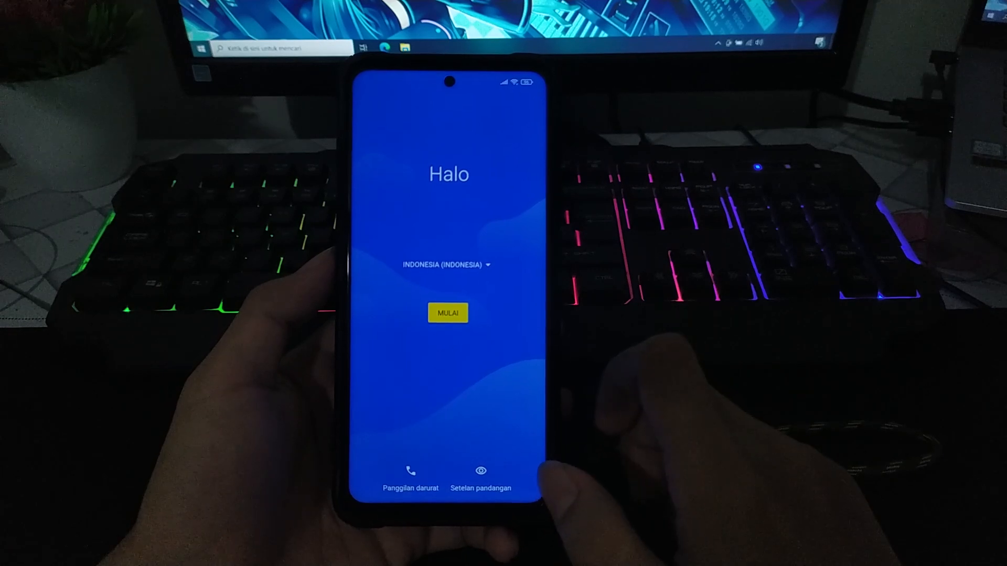